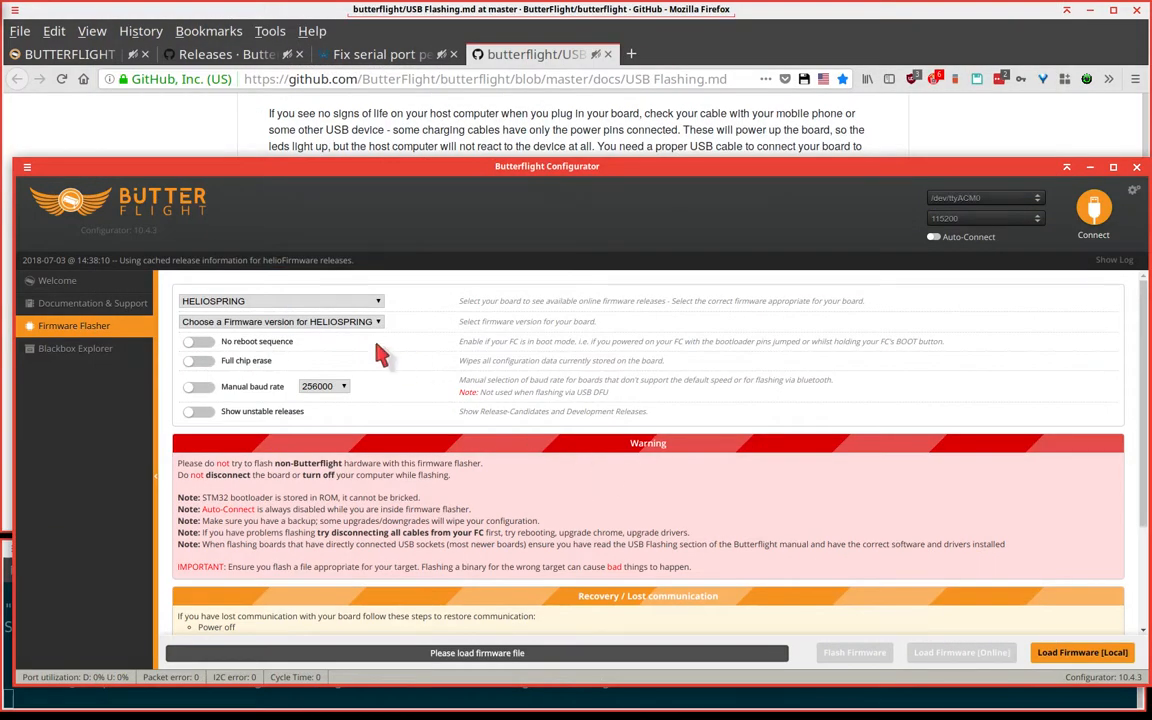
pyautogui.moveTo(340, 368)
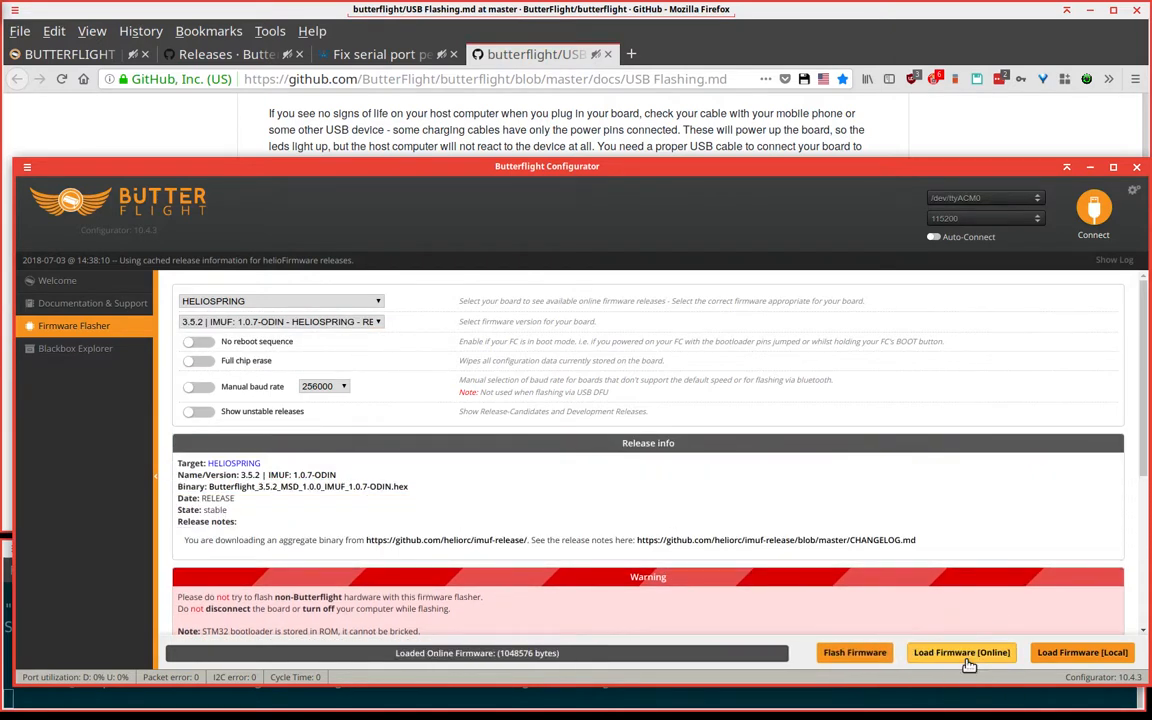
pyautogui.moveTo(838, 654)
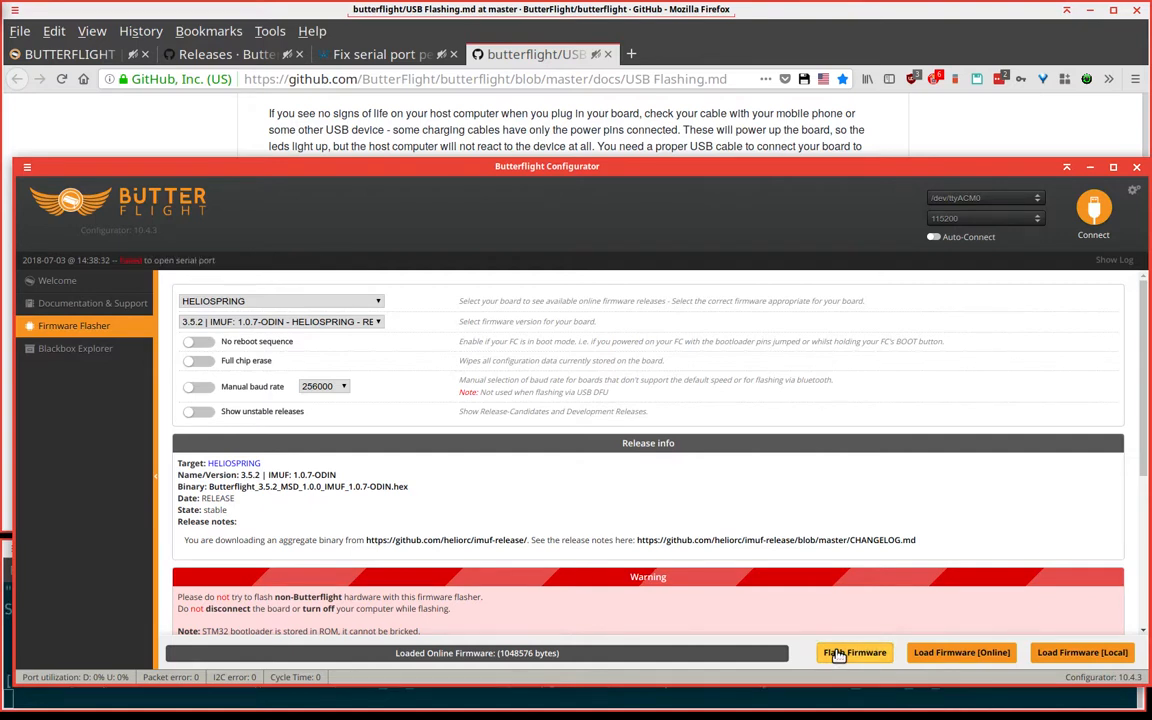
# - Start flashing the loaded Butterflight 3.5.2 firmware onto the HELIOSPRING board
pyautogui.click(850, 652)
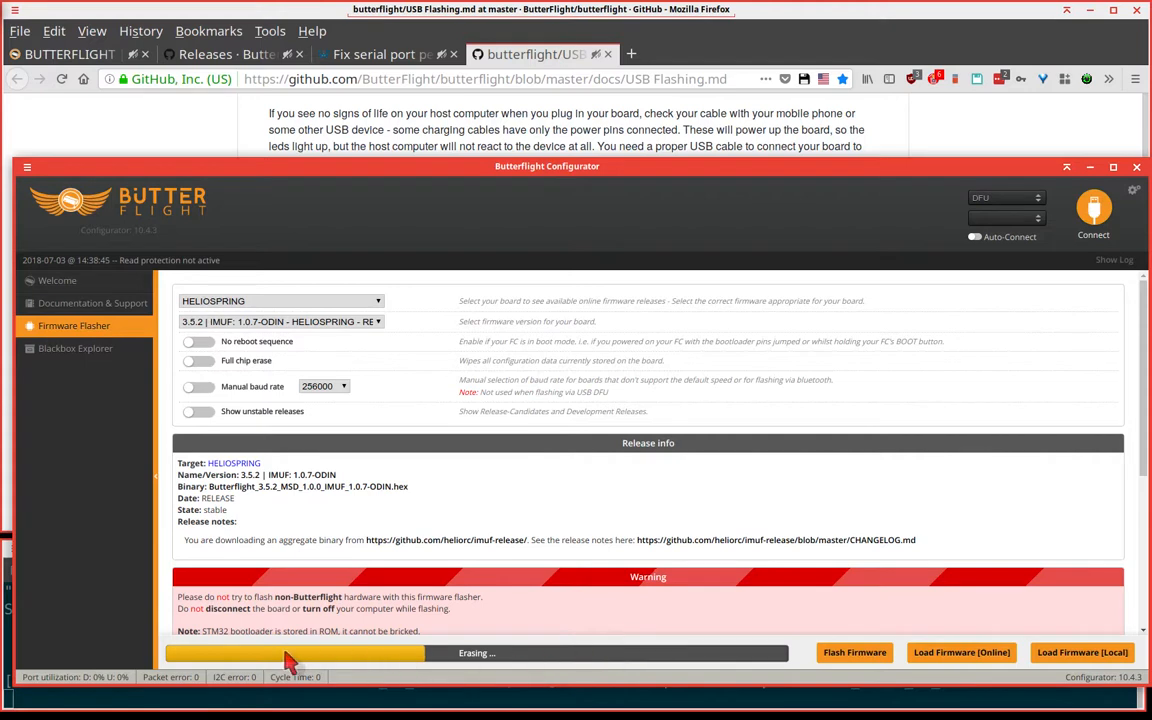
pyautogui.moveTo(669, 641)
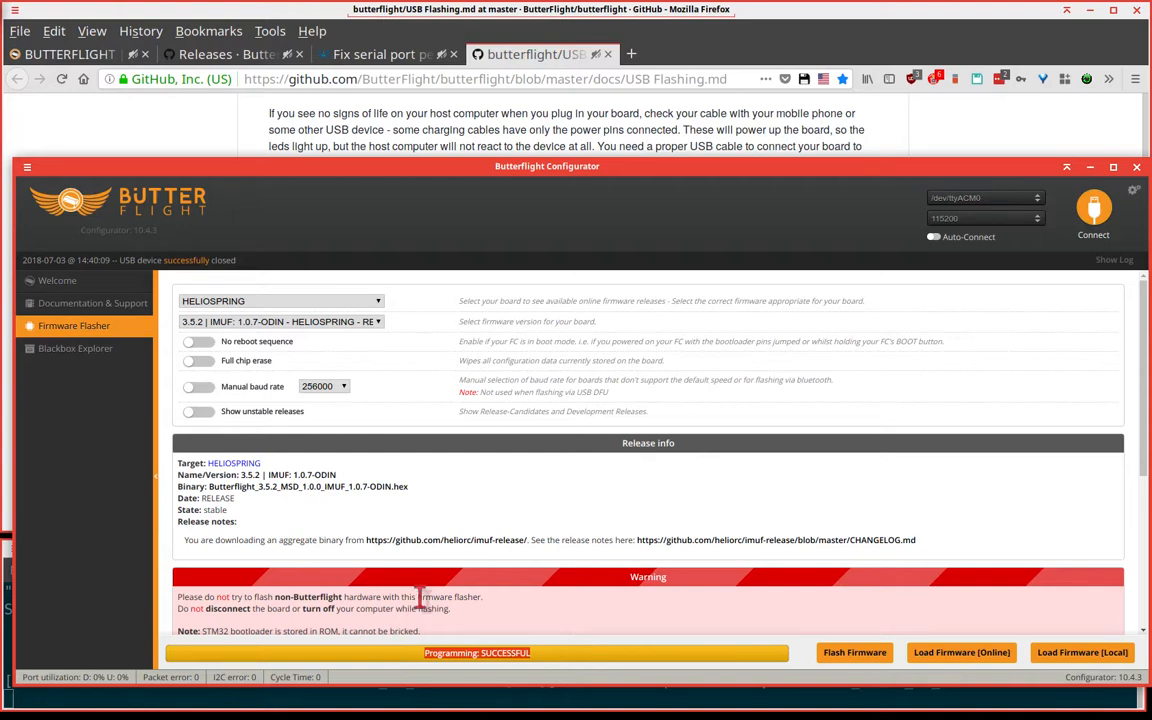
pyautogui.moveTo(520, 540)
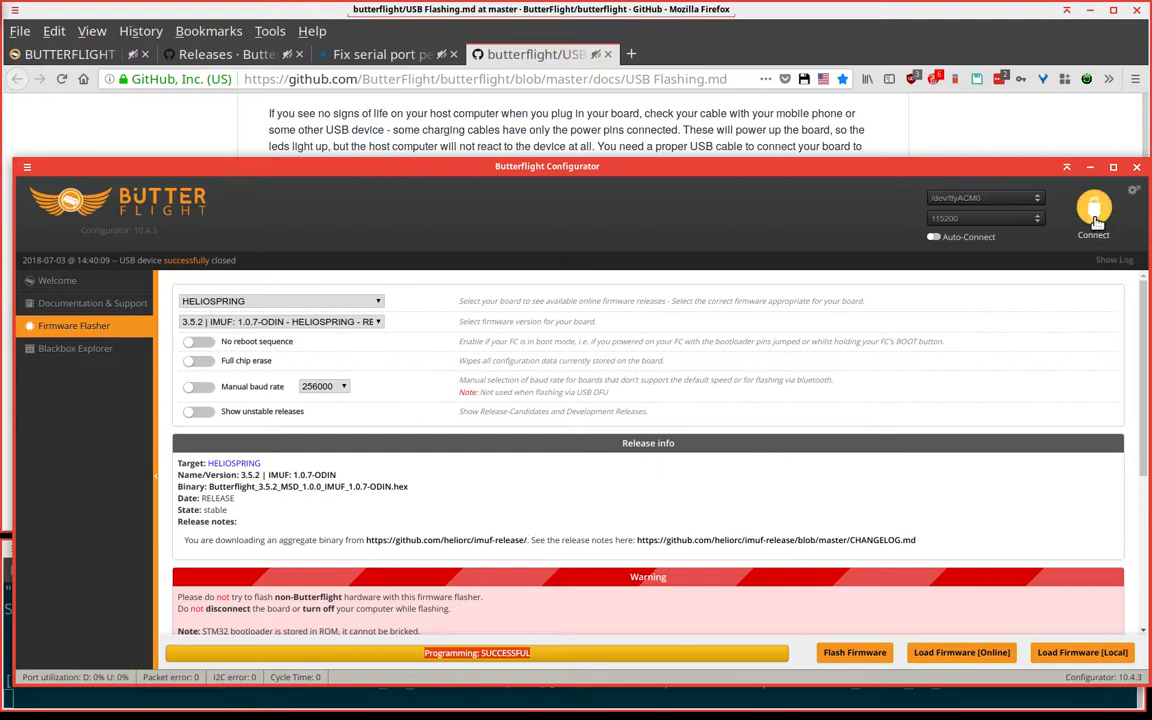
# - Connect to the flashed HELIOSPRING board and enter the CLI tab, ready for commands
pyautogui.click(1094, 212)
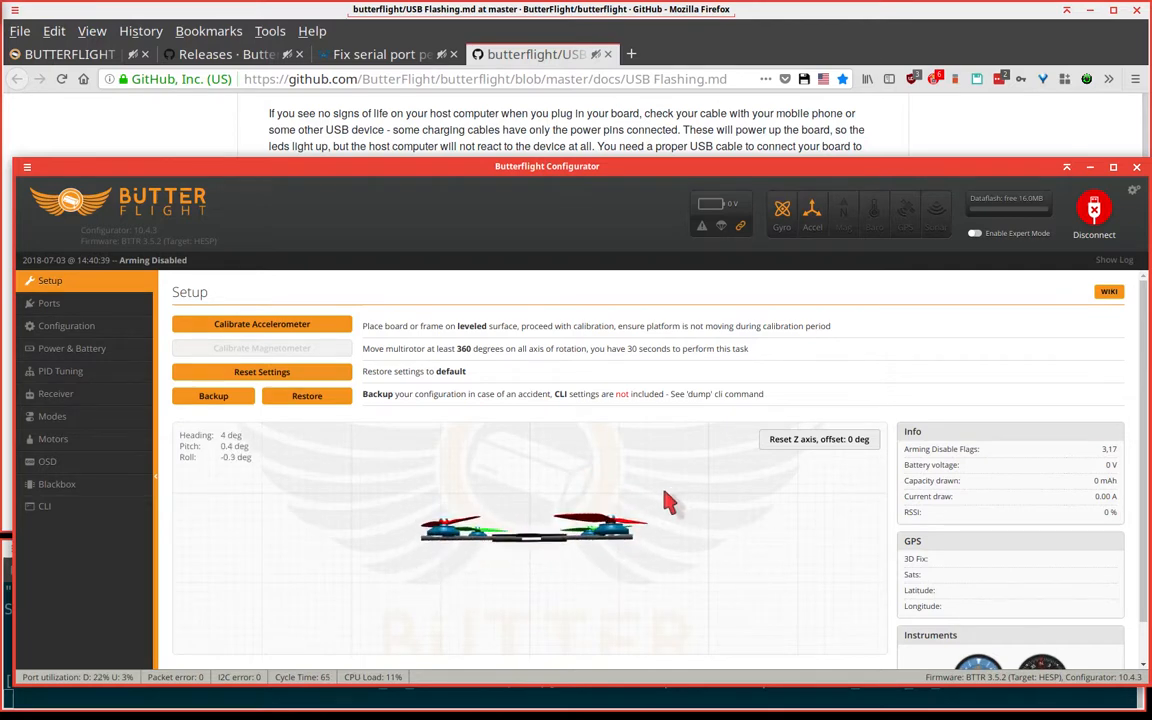
pyautogui.click(44, 506)
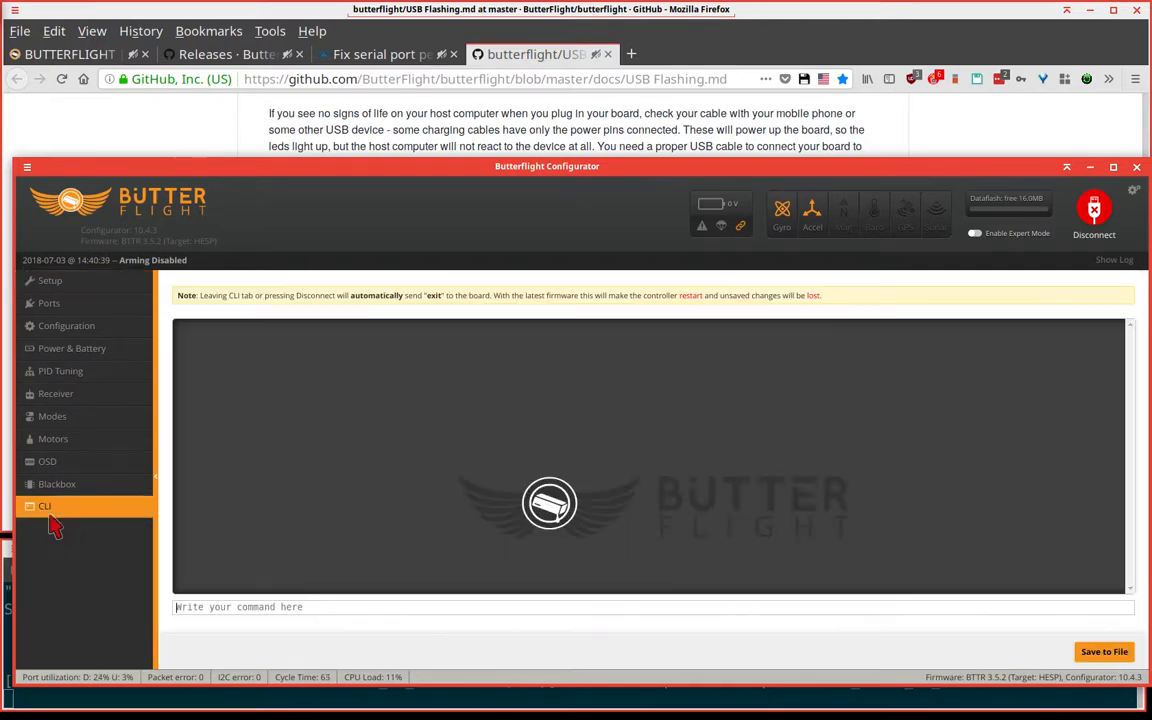
pyautogui.click(44, 506)
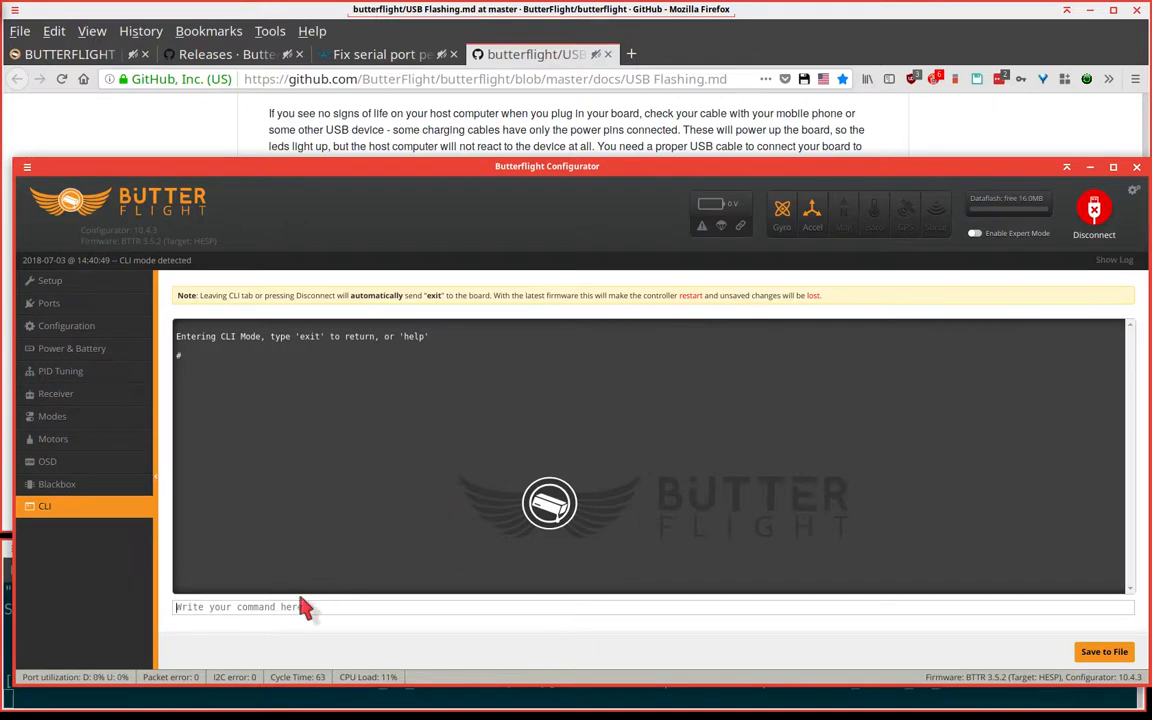